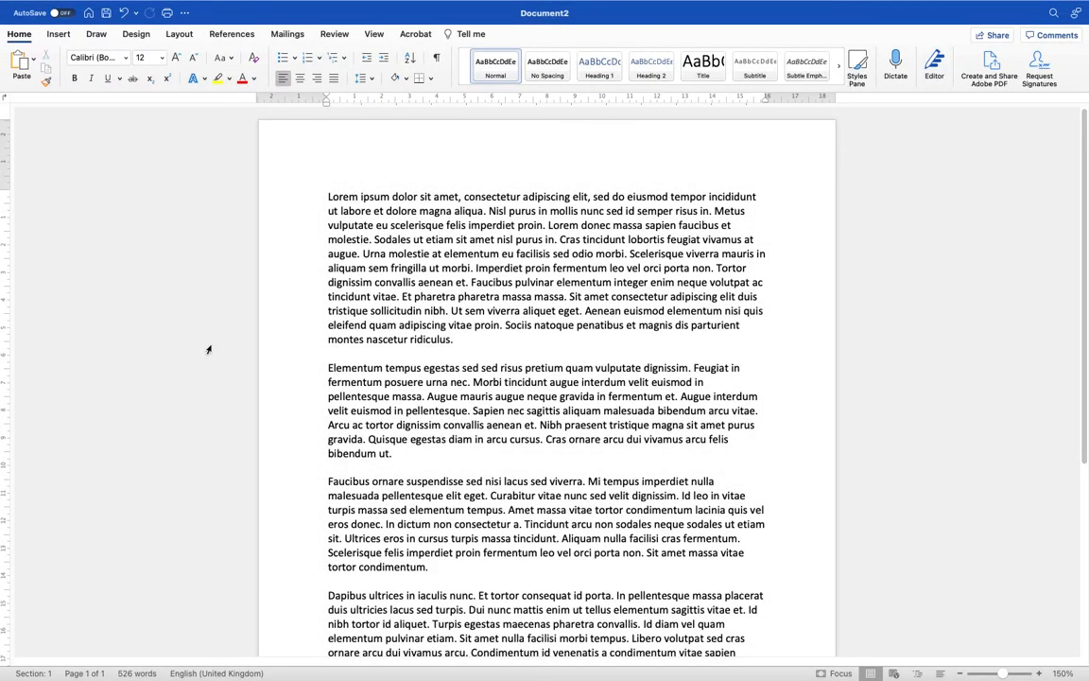
From the Design options, fill the page background with black first
left_click(427, 567)
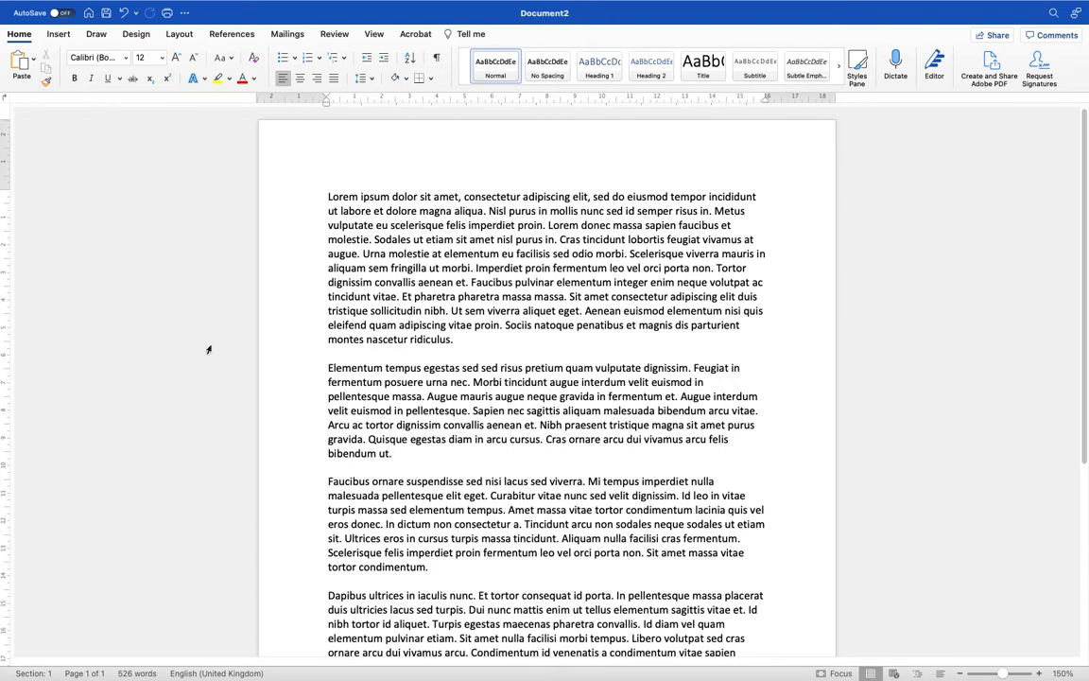
left_click(427, 567)
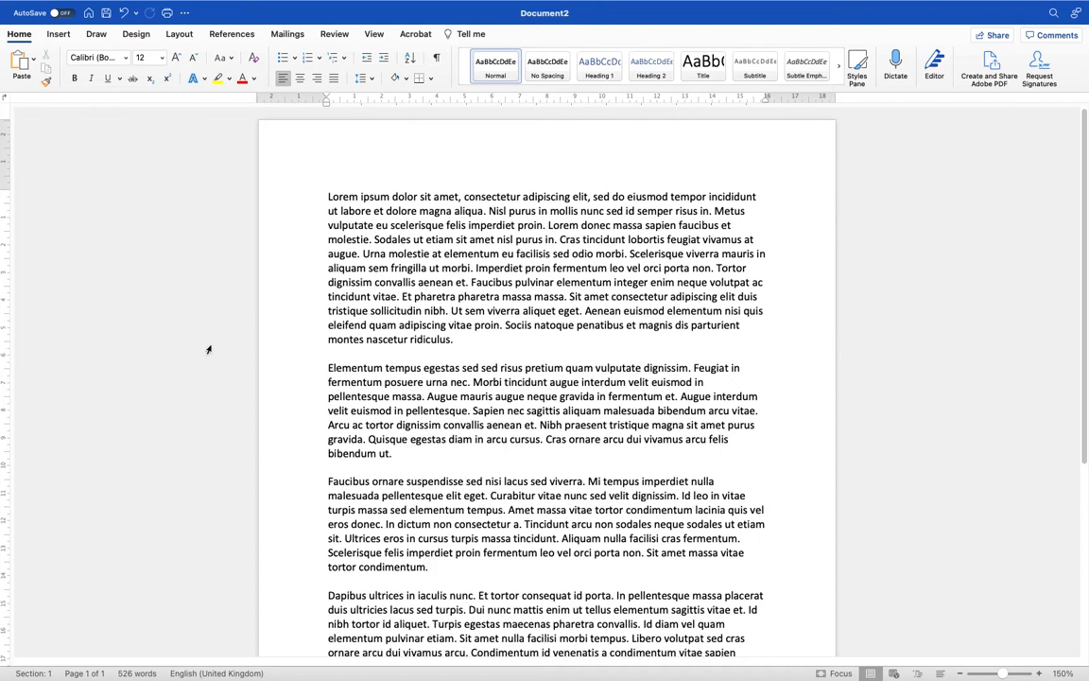
left_click(428, 568)
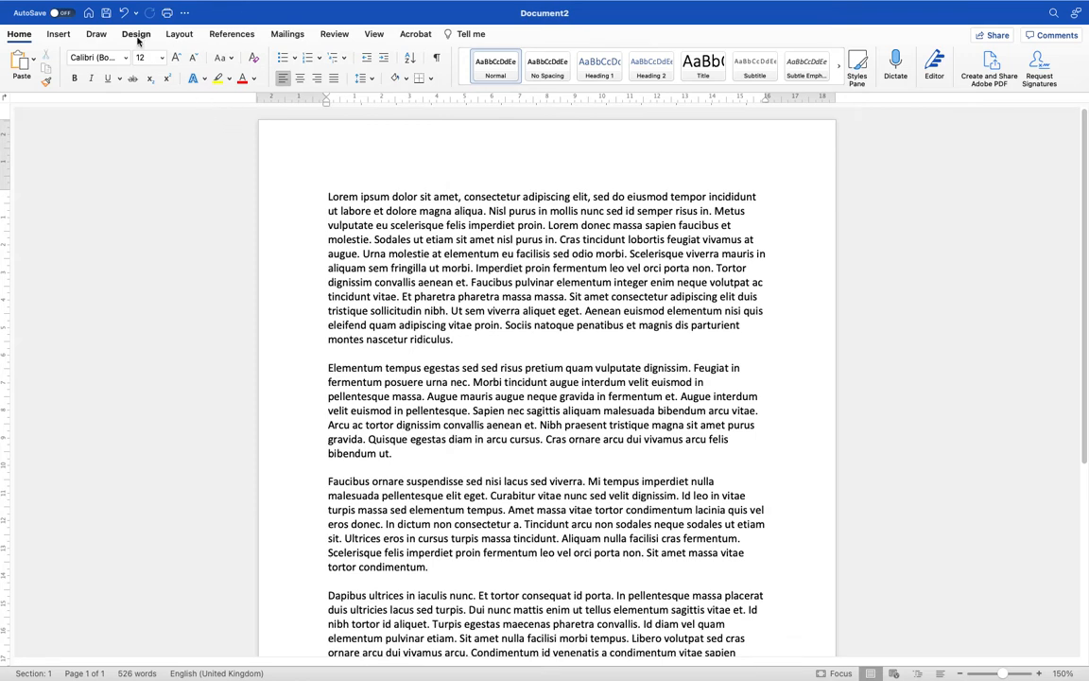
left_click(137, 34)
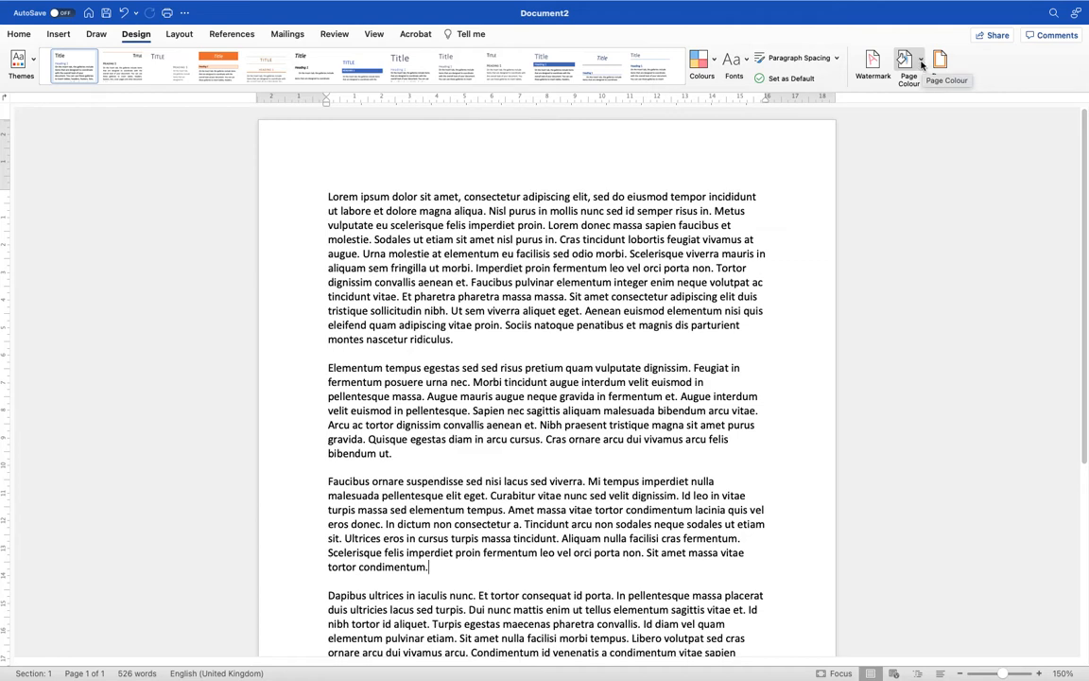
left_click(907, 64)
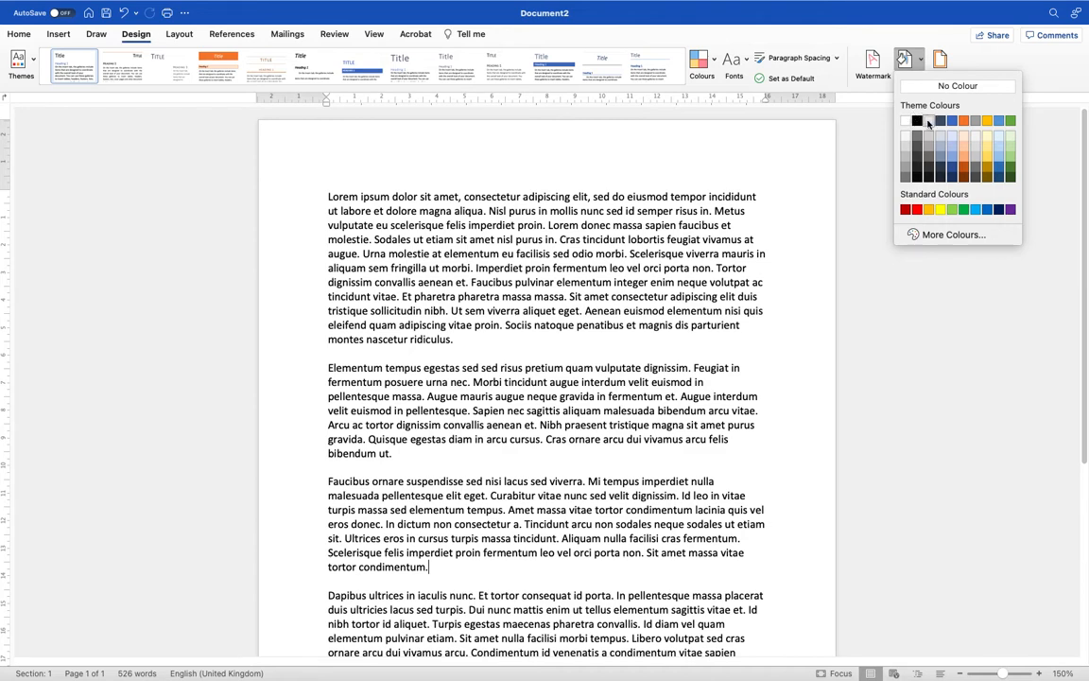
mouse_move(975, 121)
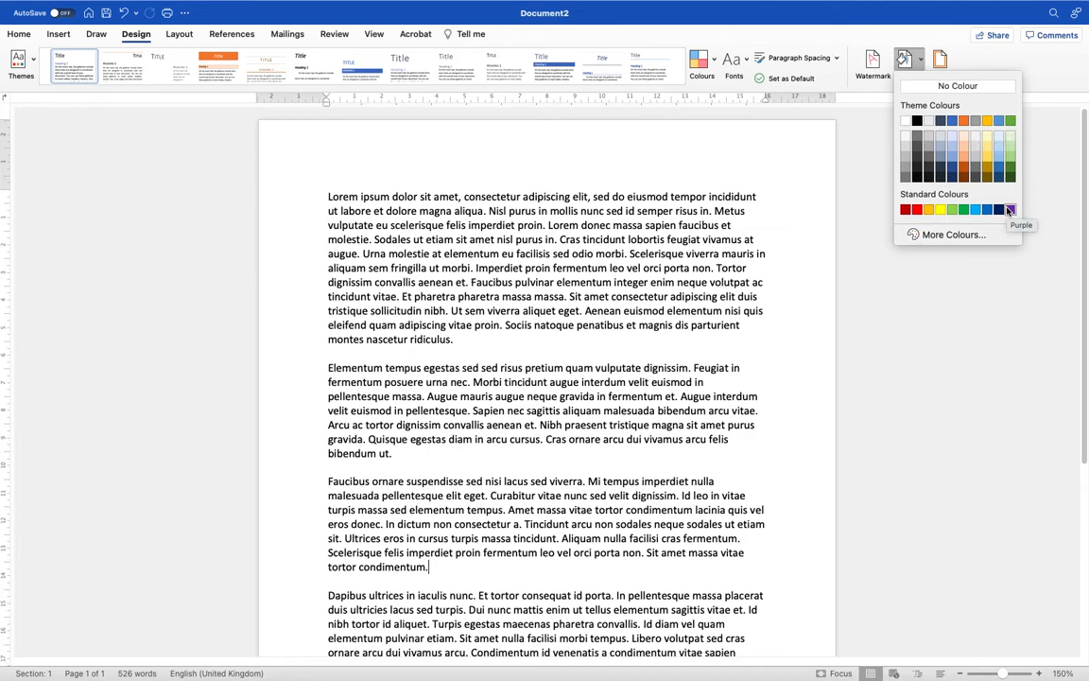
mouse_move(942, 102)
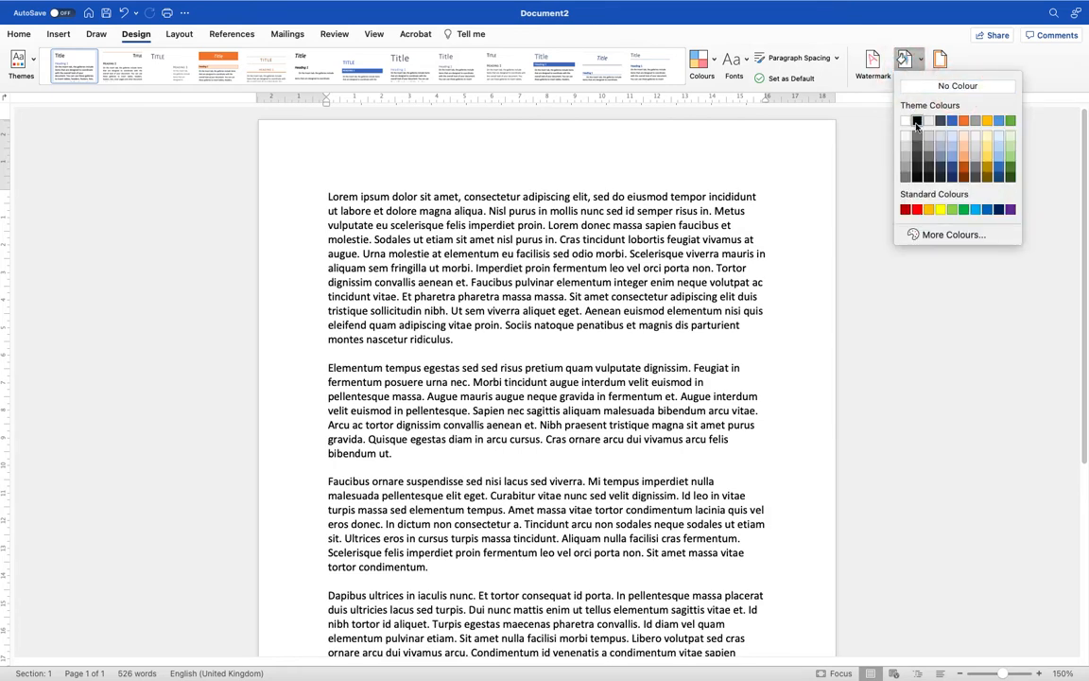
left_click(908, 121)
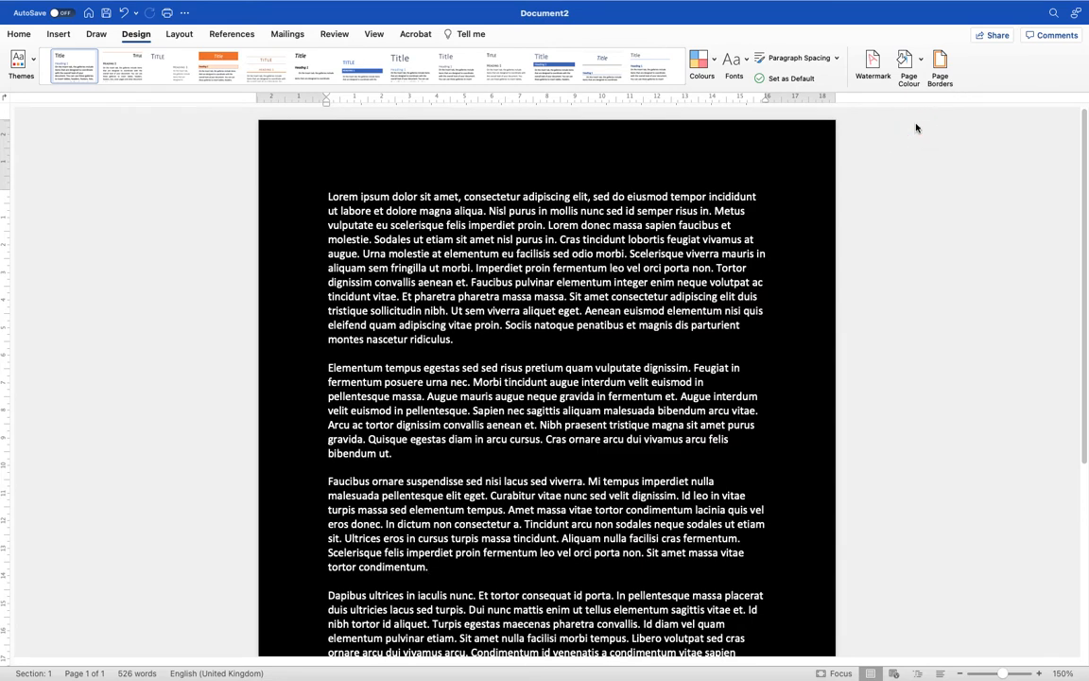
Change the page background colour from black to orange
left_click(427, 567)
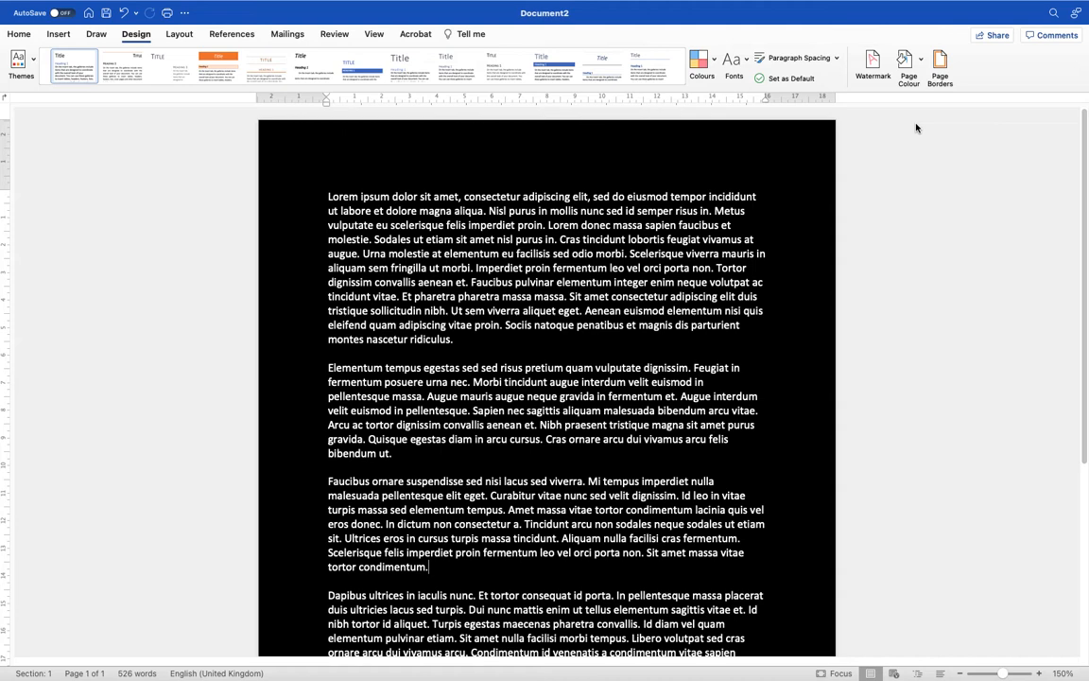
left_click(907, 58)
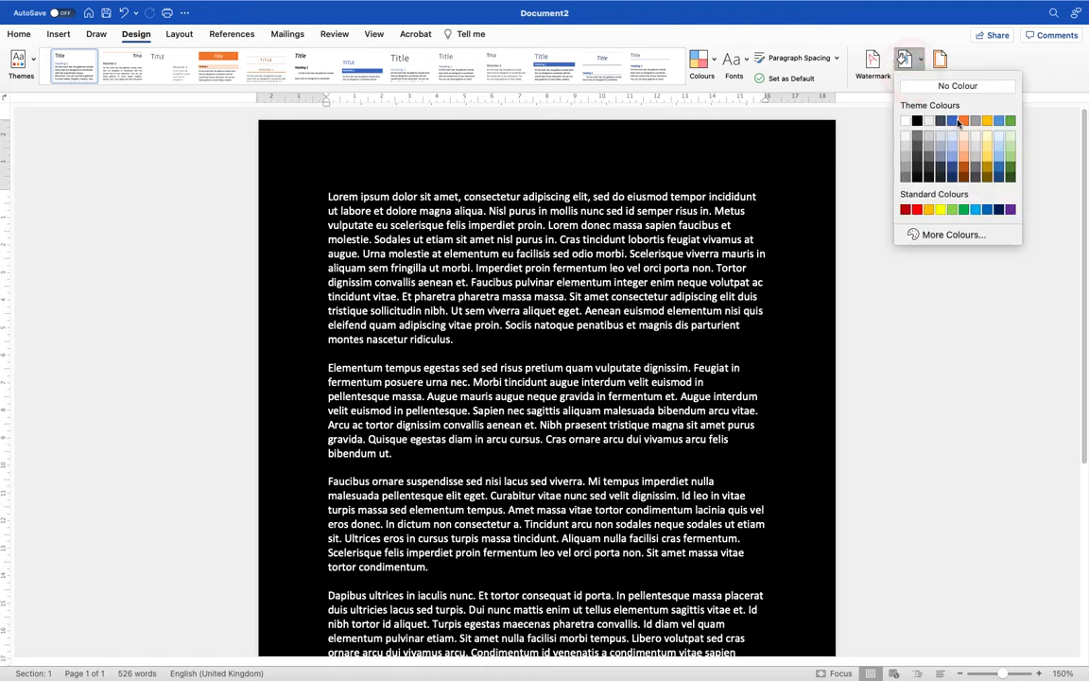
left_click(965, 121)
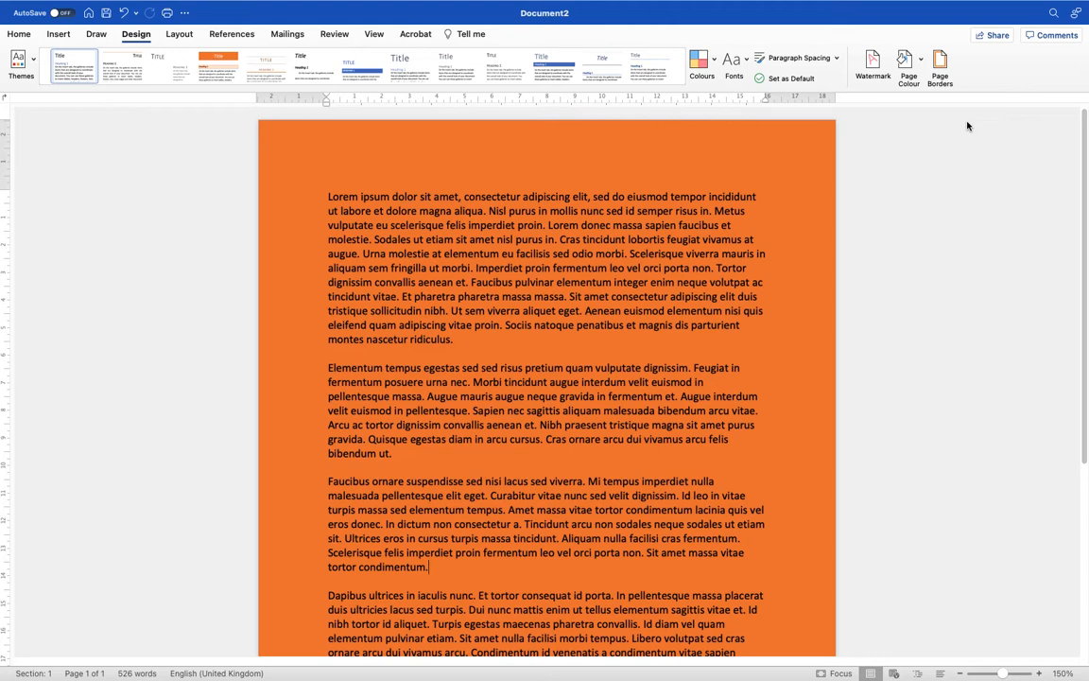
mouse_move(937, 163)
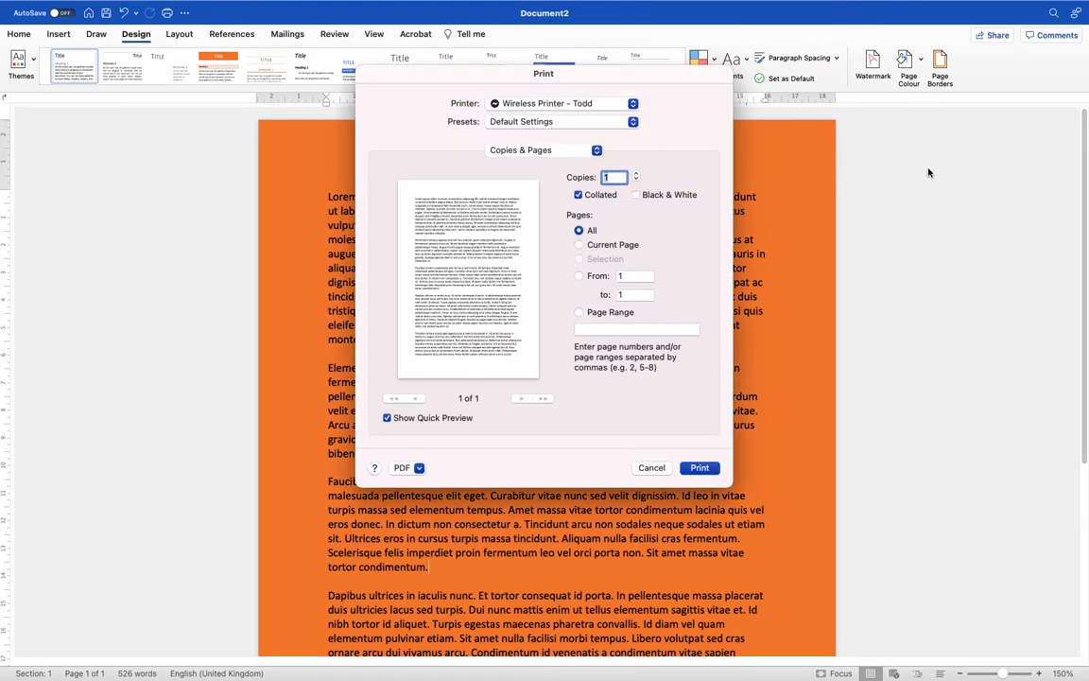
left_click_drag(545, 74, 828, 102)
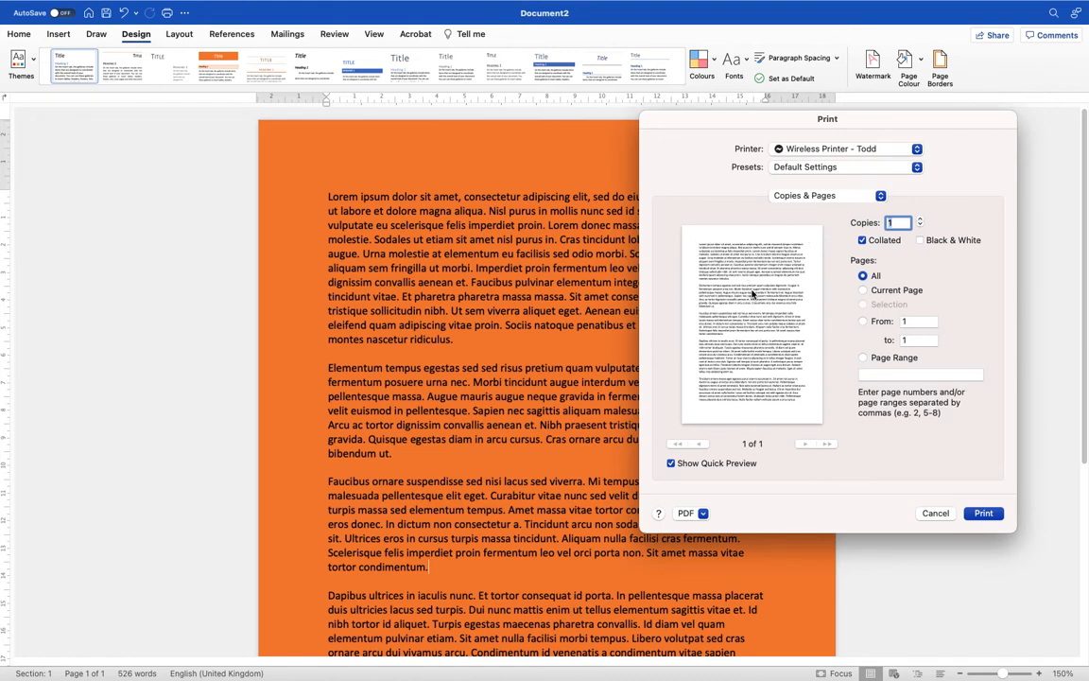
mouse_move(885, 484)
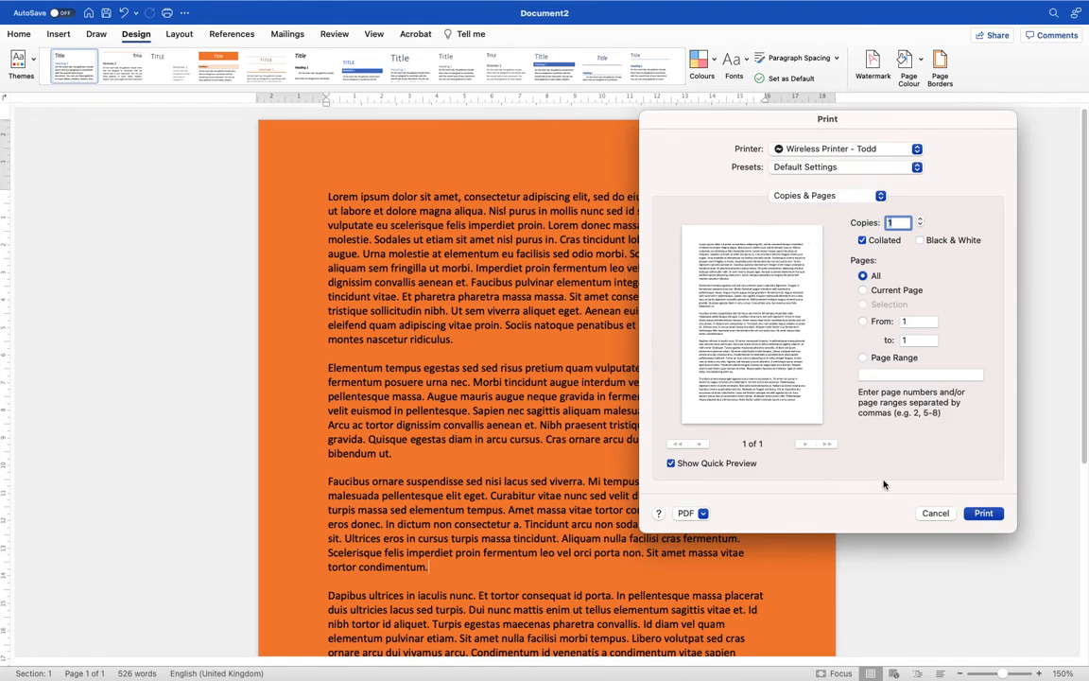
left_click(934, 512)
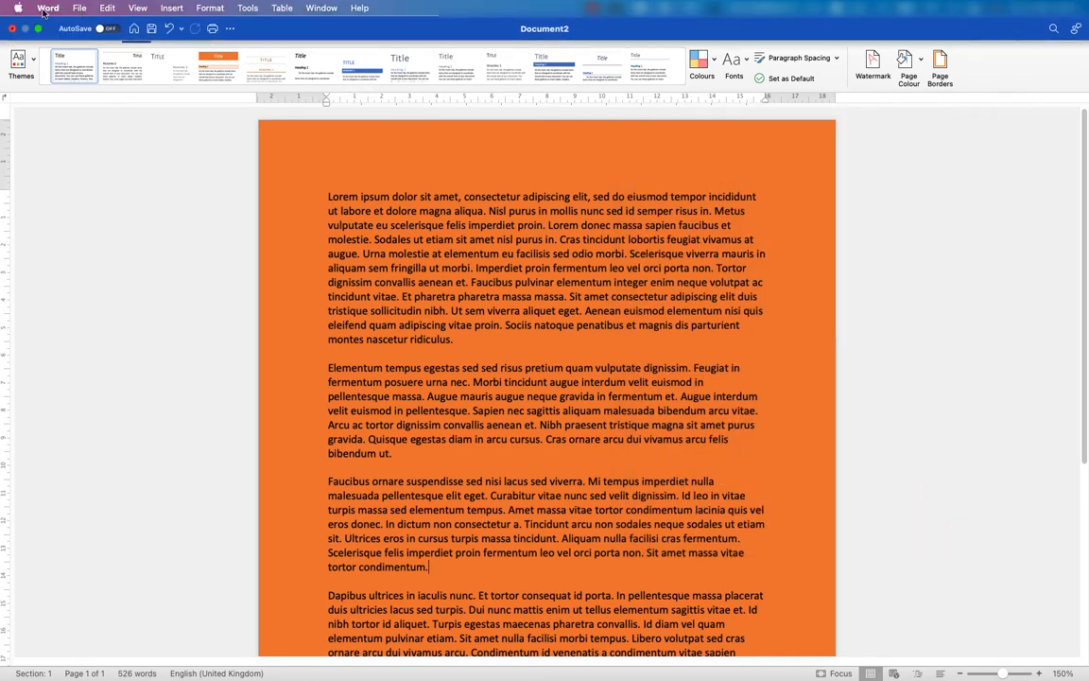
Enable 'Print background colours and images' in Word's Print preferences and close Preferences
left_click(49, 8)
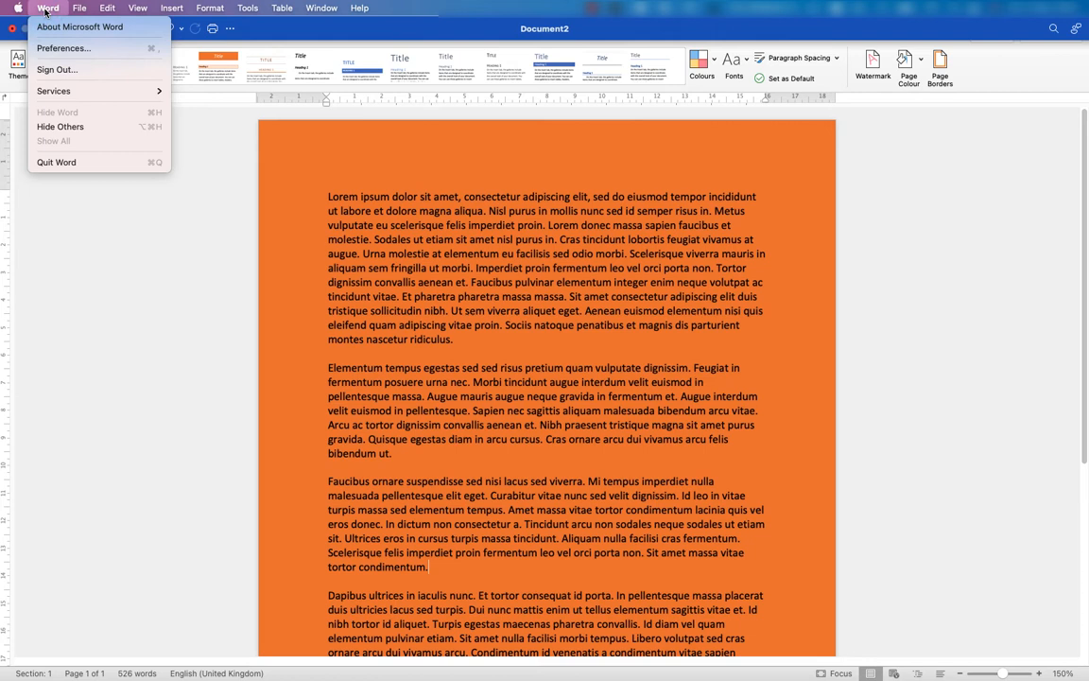
mouse_move(64, 49)
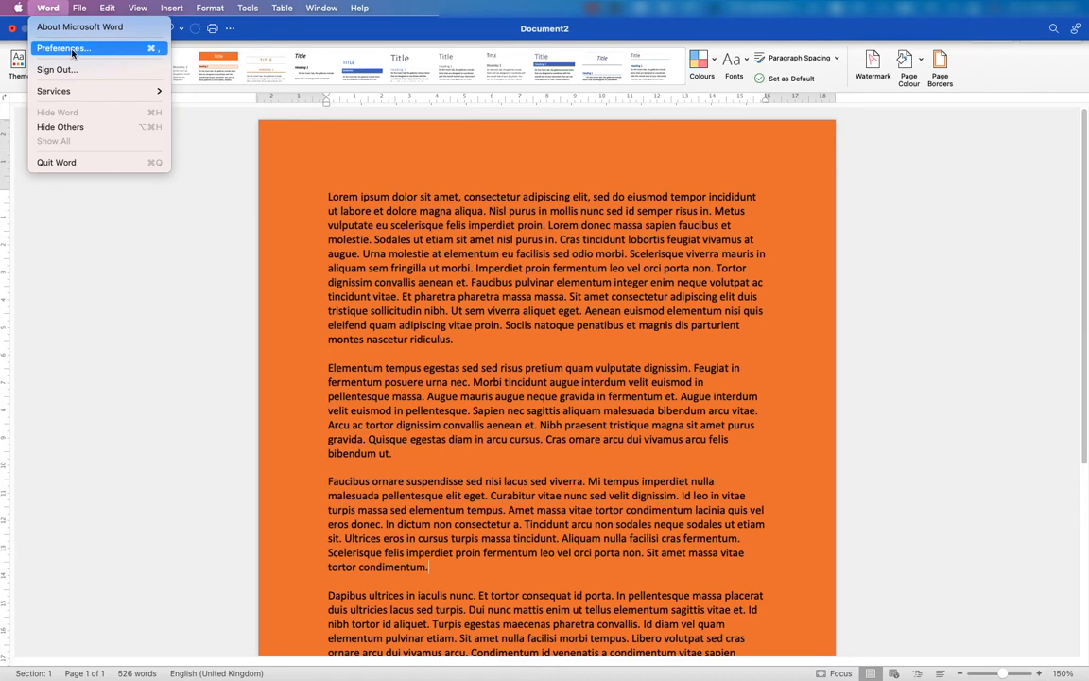
left_click(62, 49)
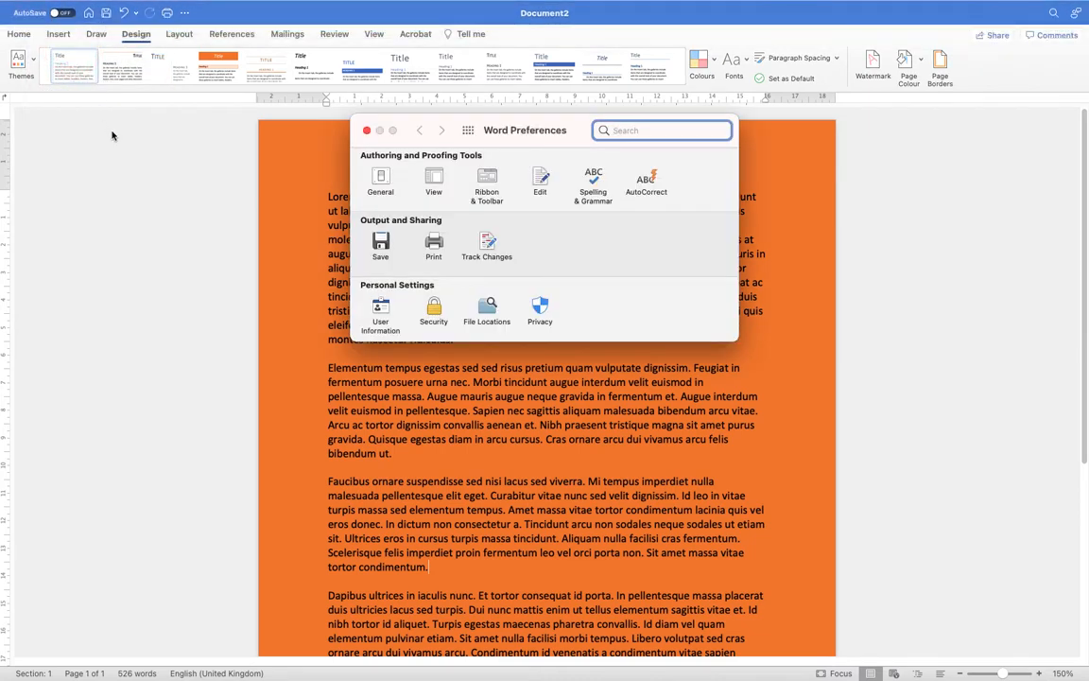
mouse_move(410, 283)
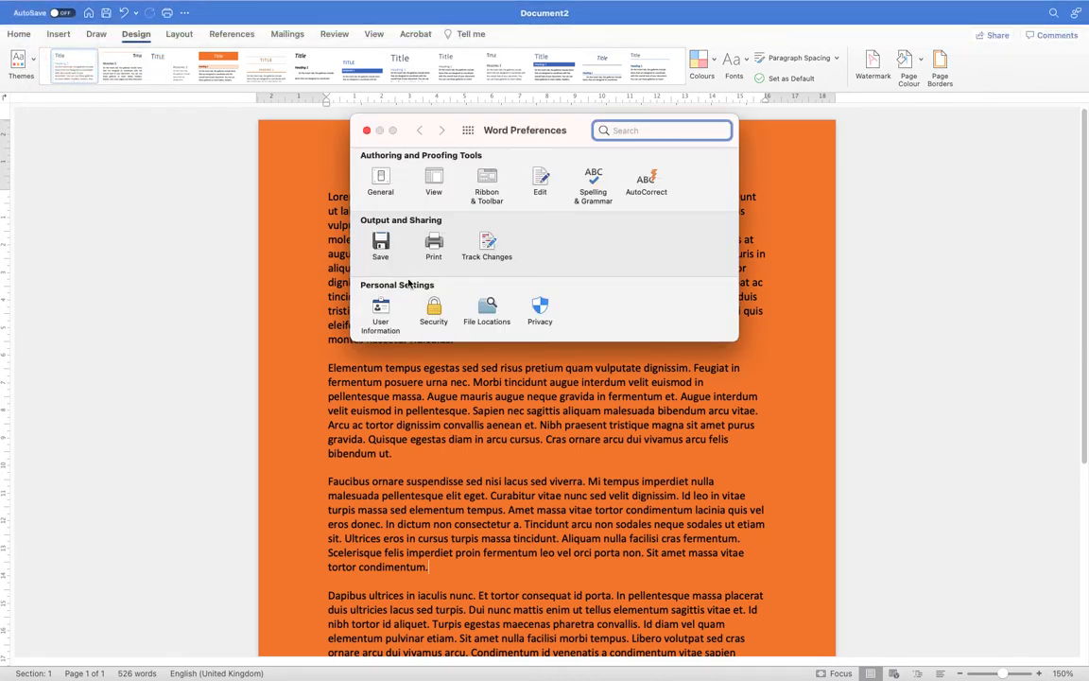
left_click(433, 244)
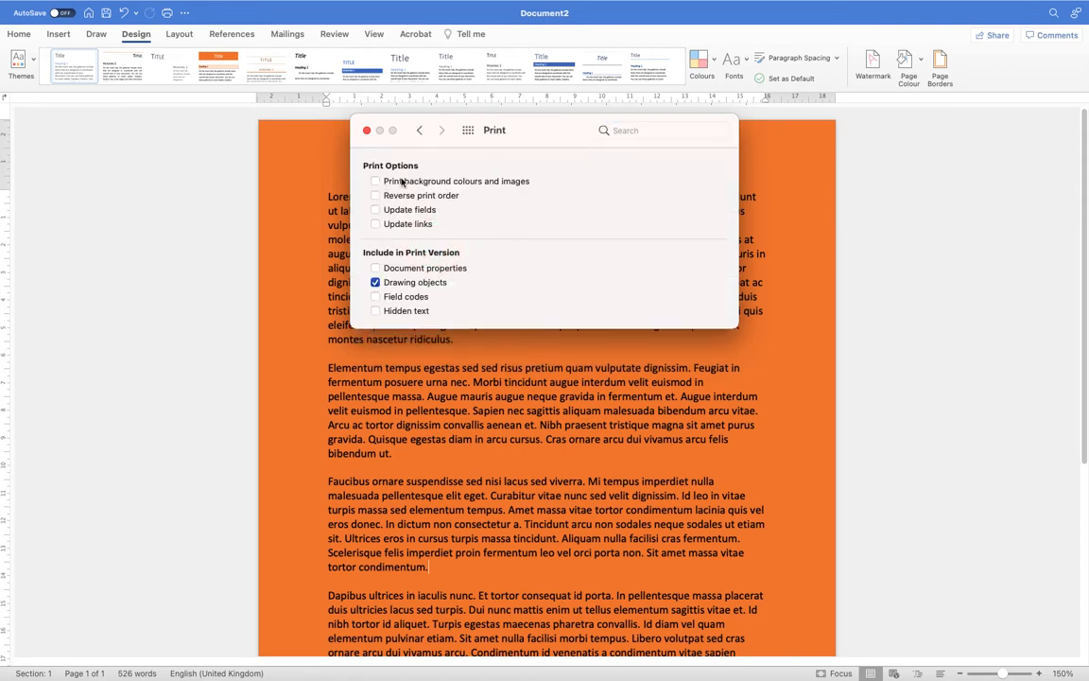
mouse_move(501, 189)
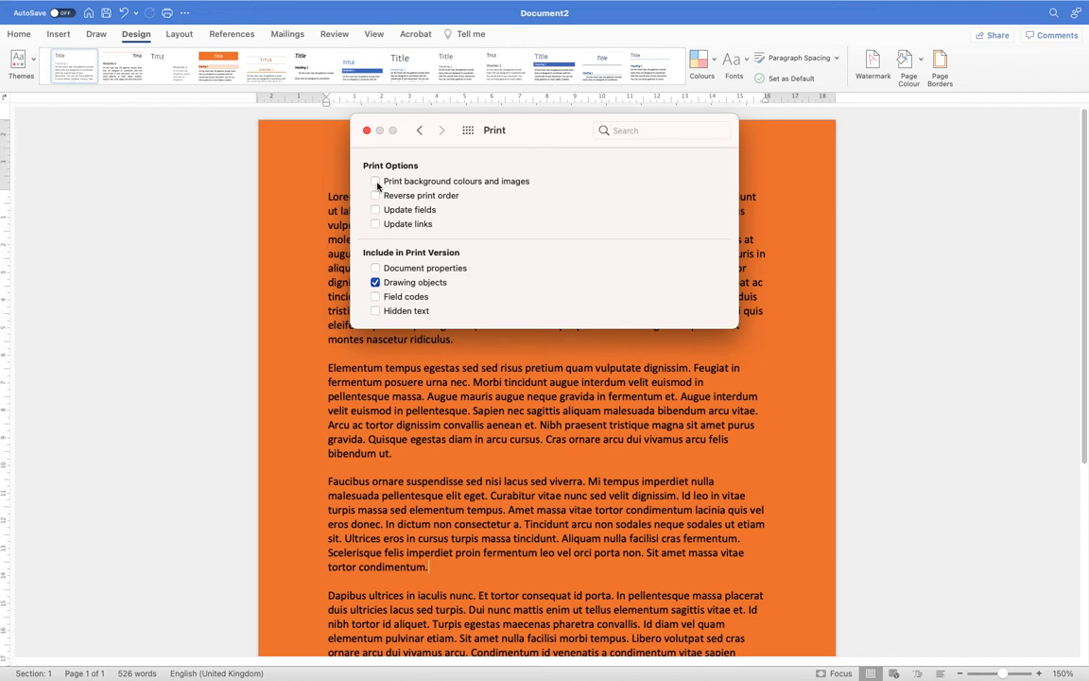
left_click(374, 182)
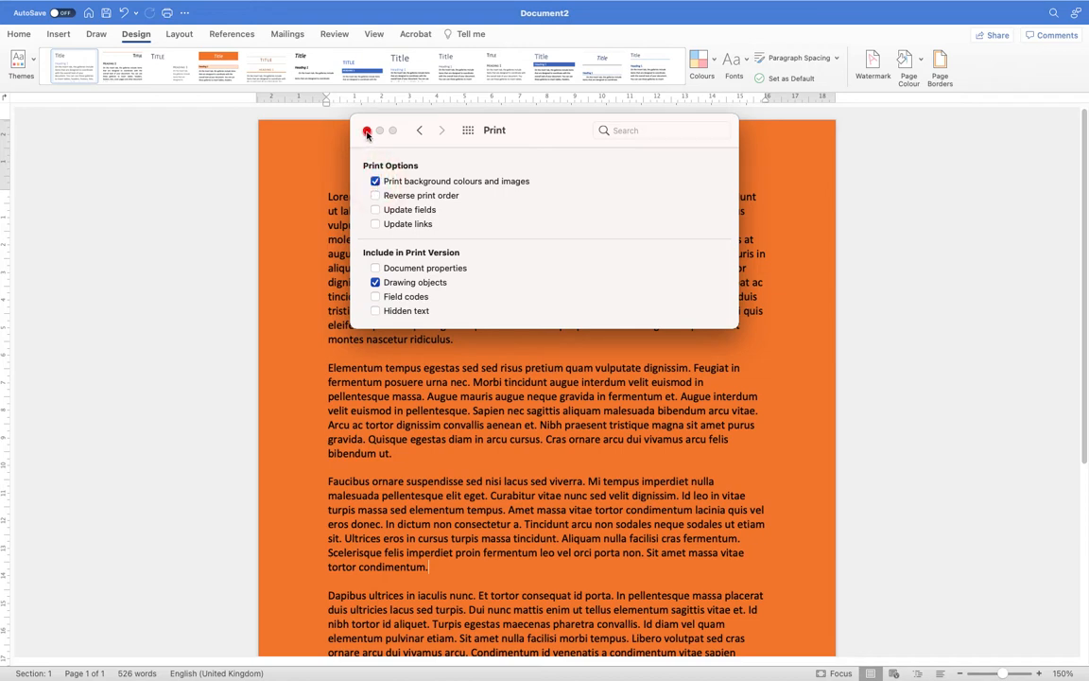
left_click(366, 130)
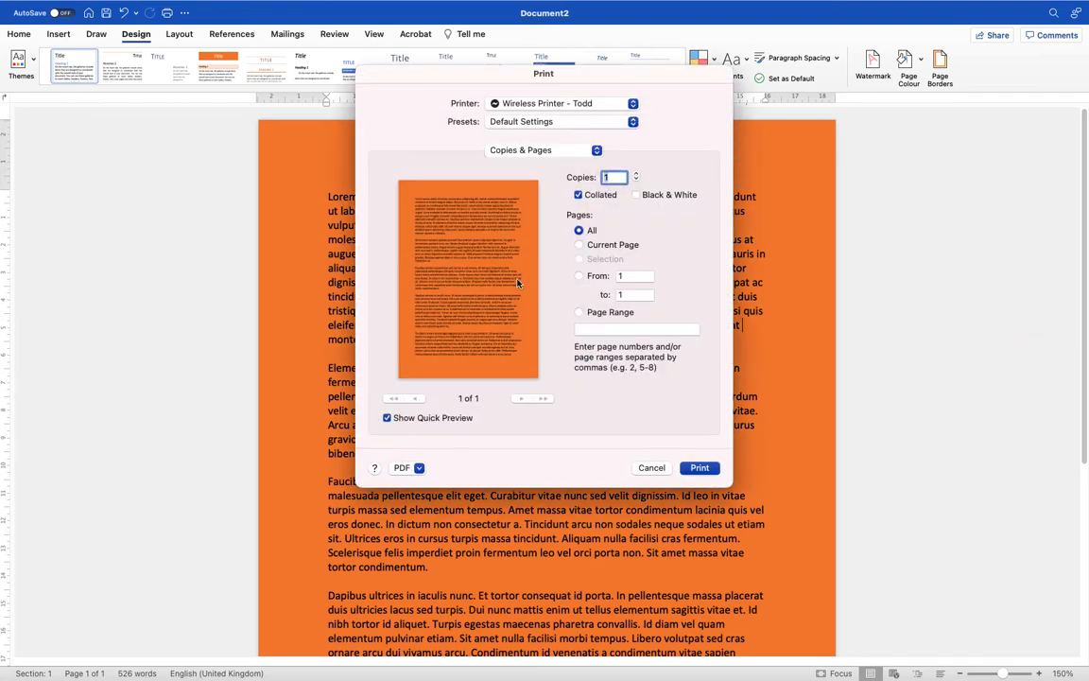
Cancel the coloured print preview, set the page colour to black, and dismiss the black preview
left_click(650, 467)
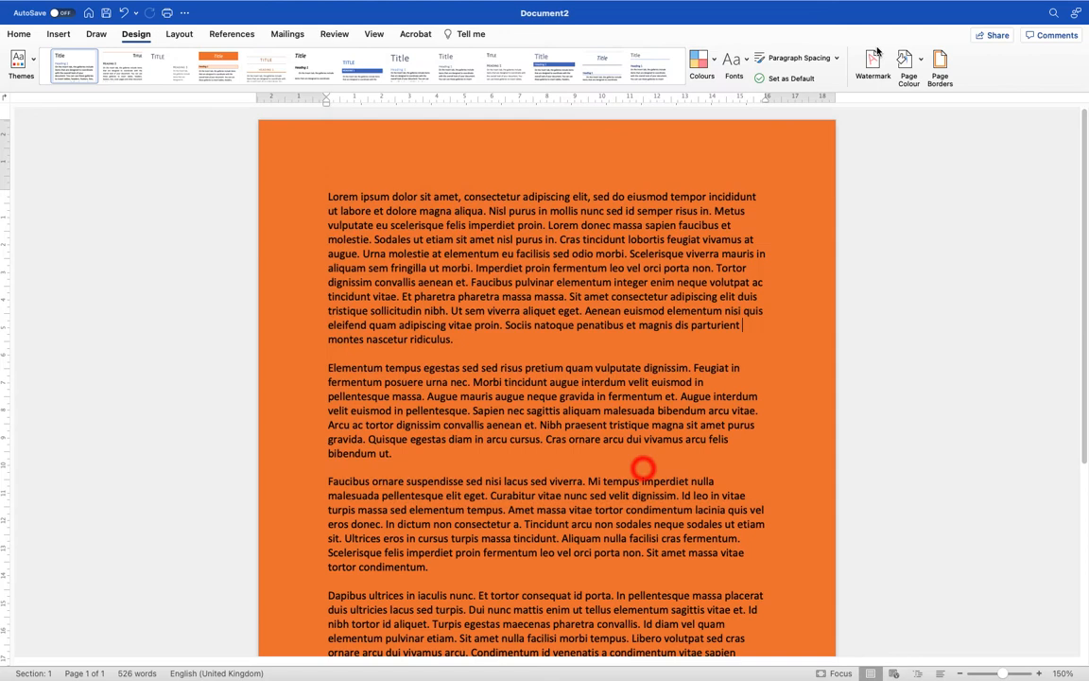
left_click(907, 59)
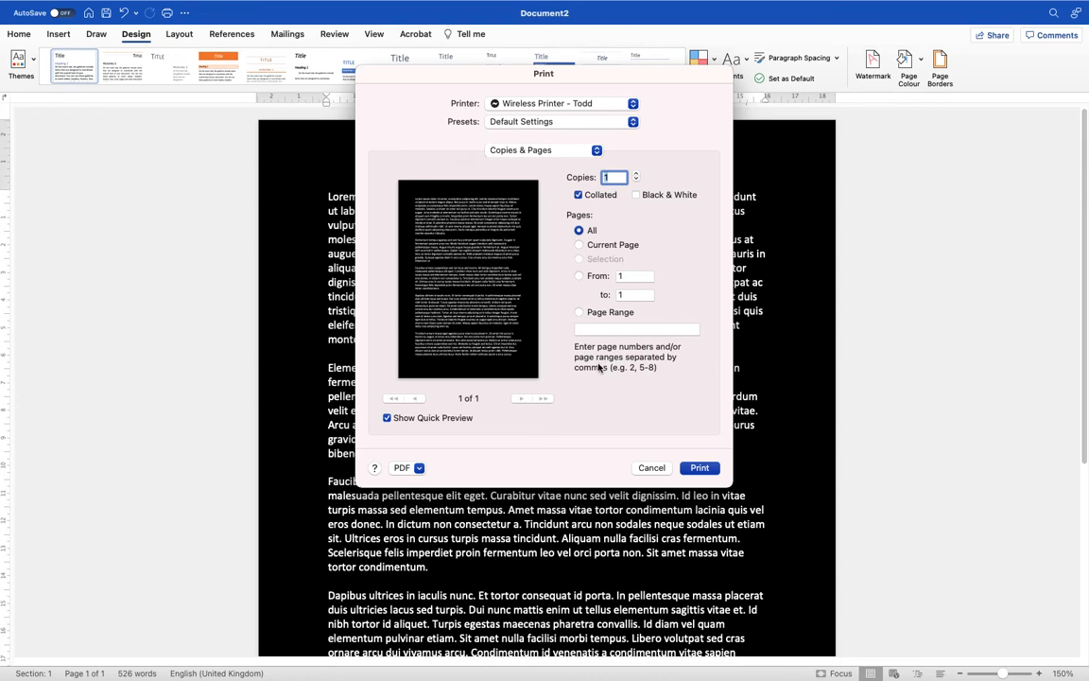
left_click(650, 467)
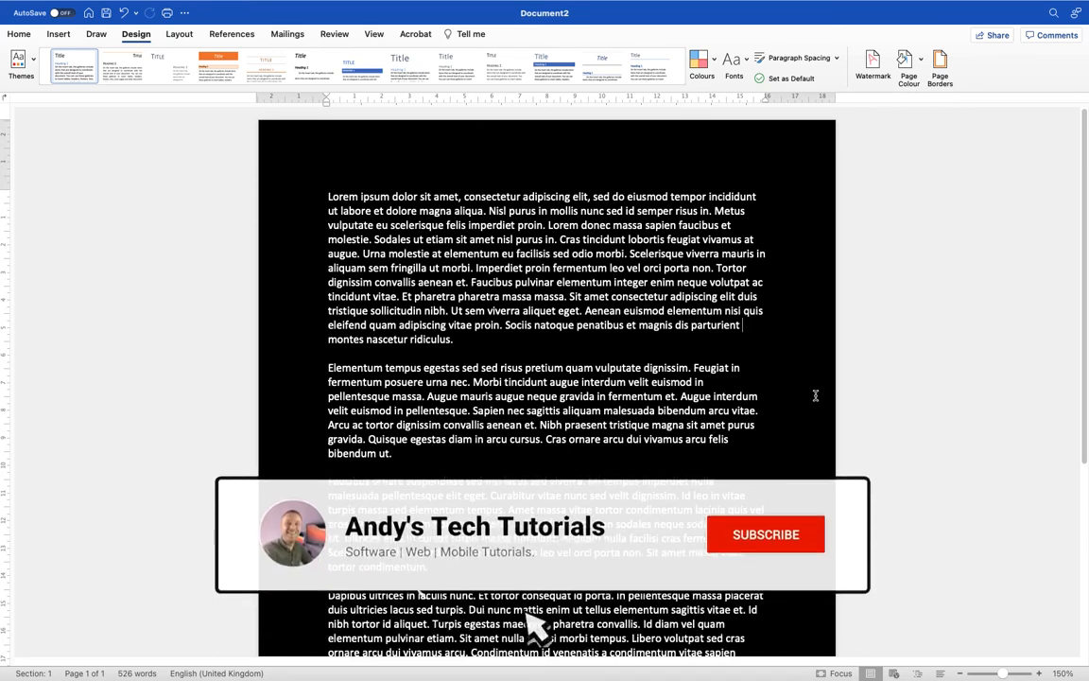
left_click(765, 533)
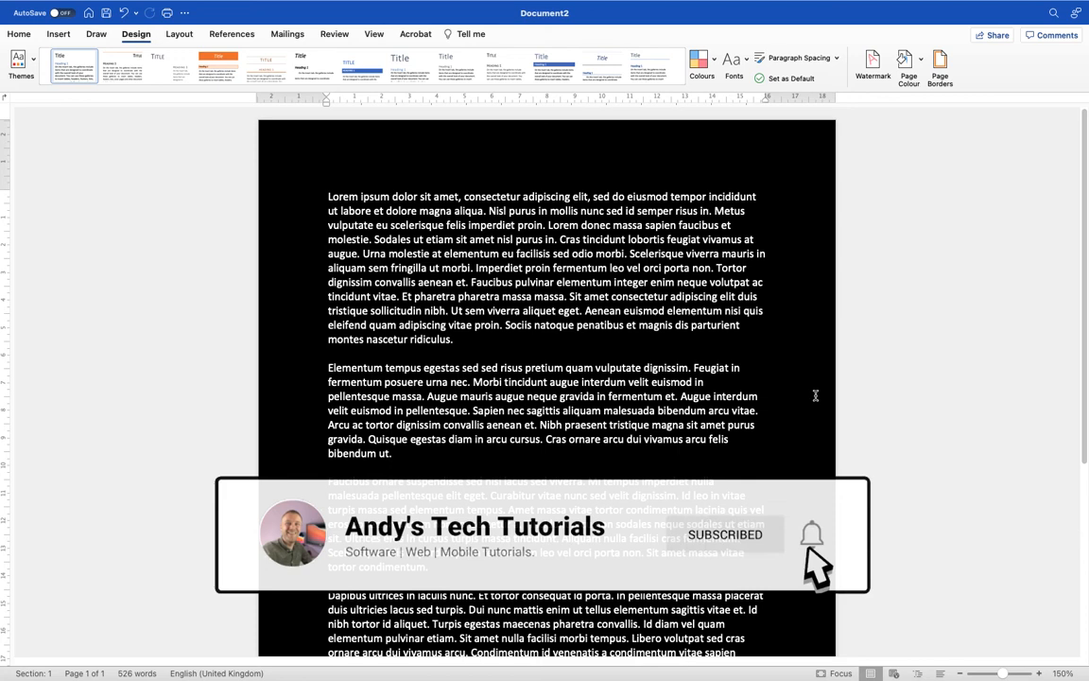